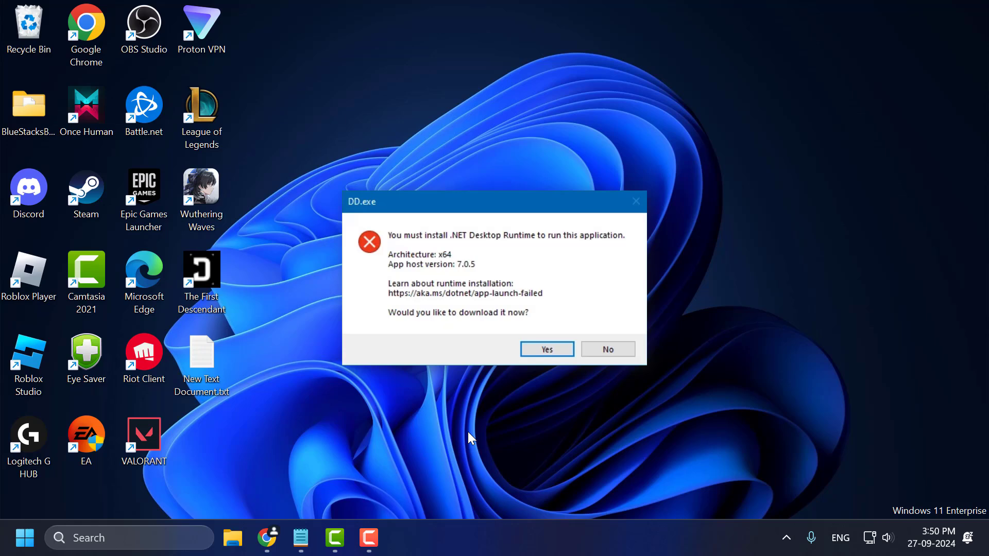
Dismiss the DD.exe .NET Desktop Runtime error by choosing No.
click(606, 349)
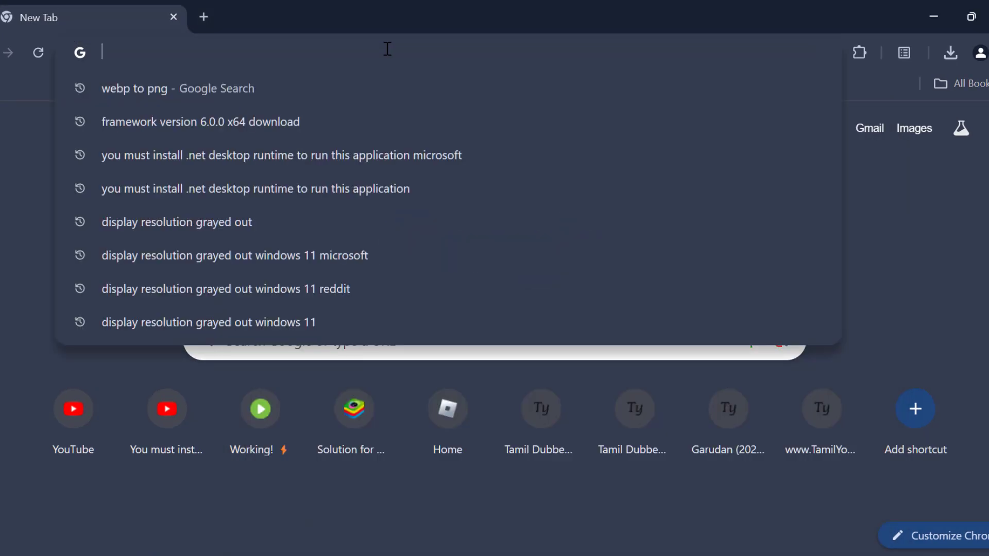
Search 'framework version 6.0.0 x64 download' and go to Microsoft's Download .NET 6.0 page.
click(201, 121)
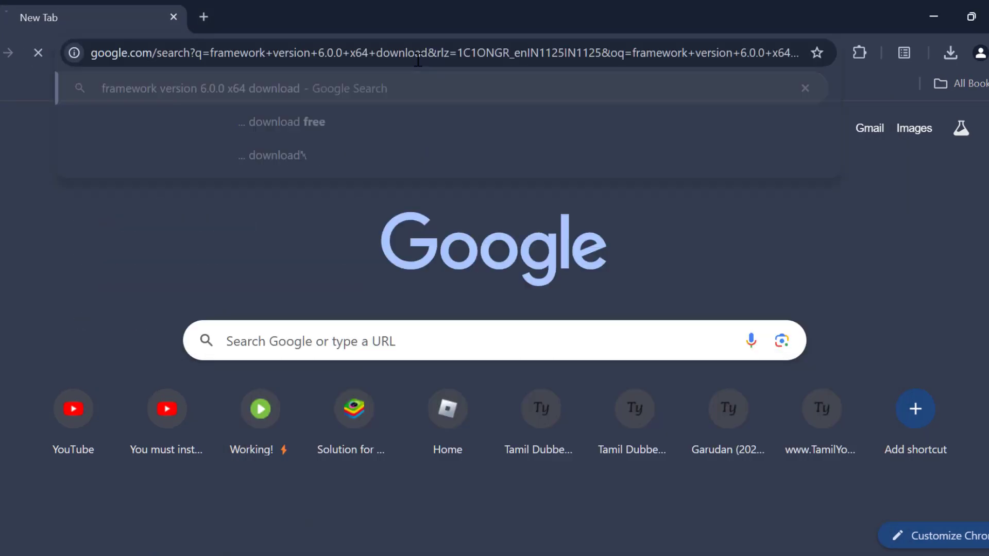
key(Return)
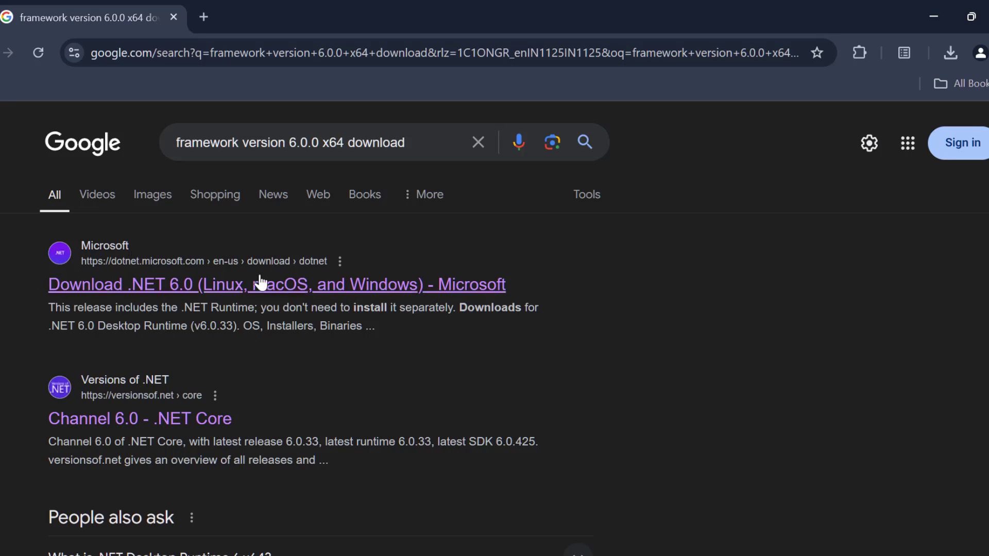
click(199, 293)
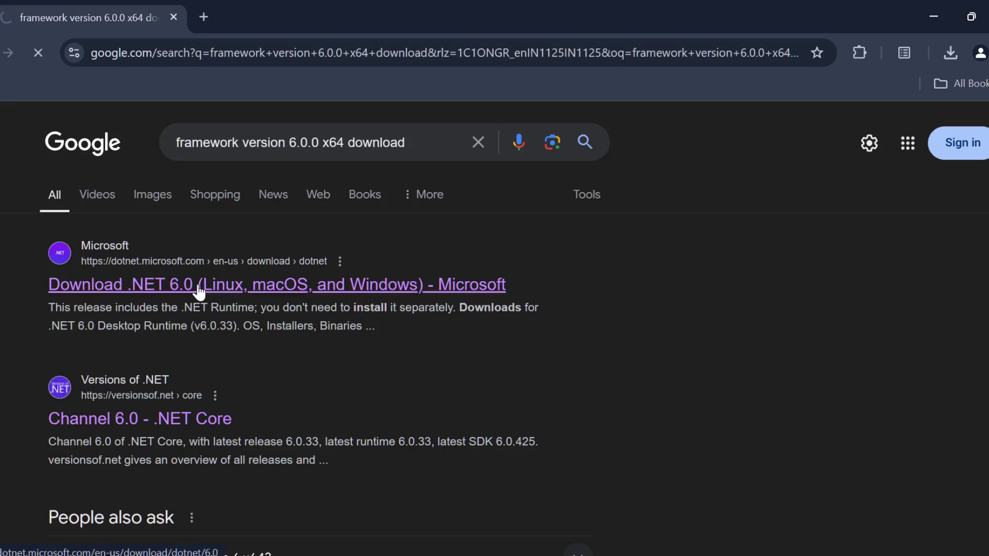
click(199, 285)
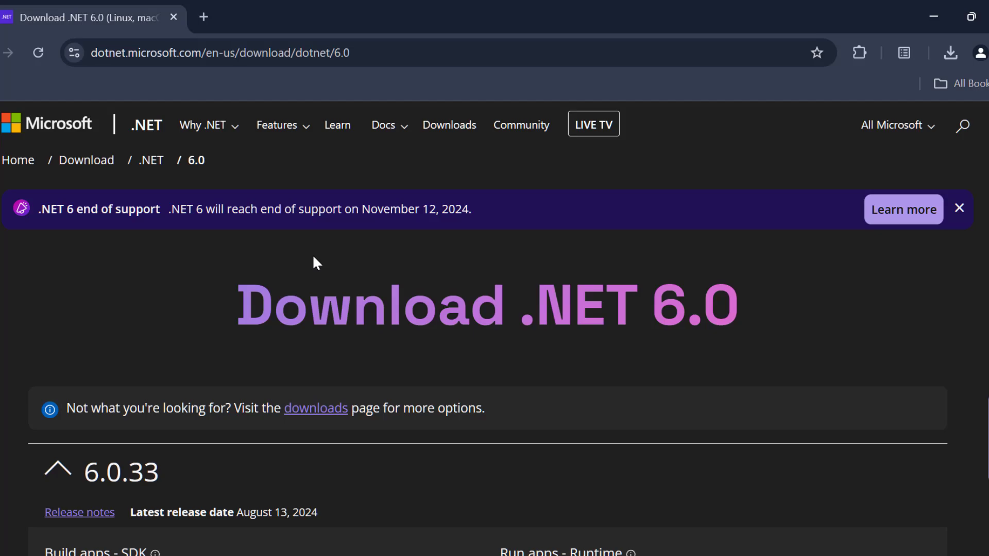
Scroll the Download .NET 6.0 page to the .NET Desktop Runtime 6.0.33 section and mark its heading.
scroll(down, 3)
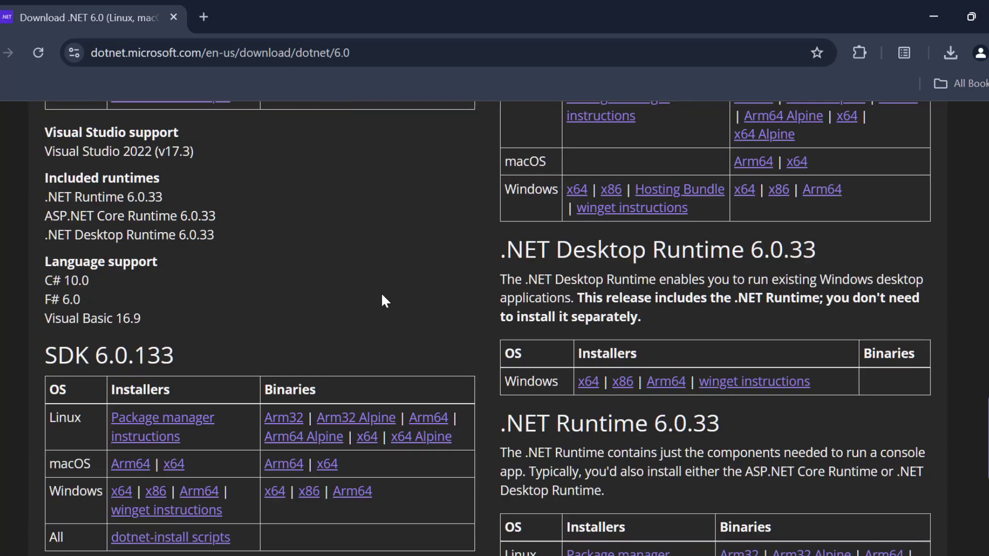
double_click(574, 249)
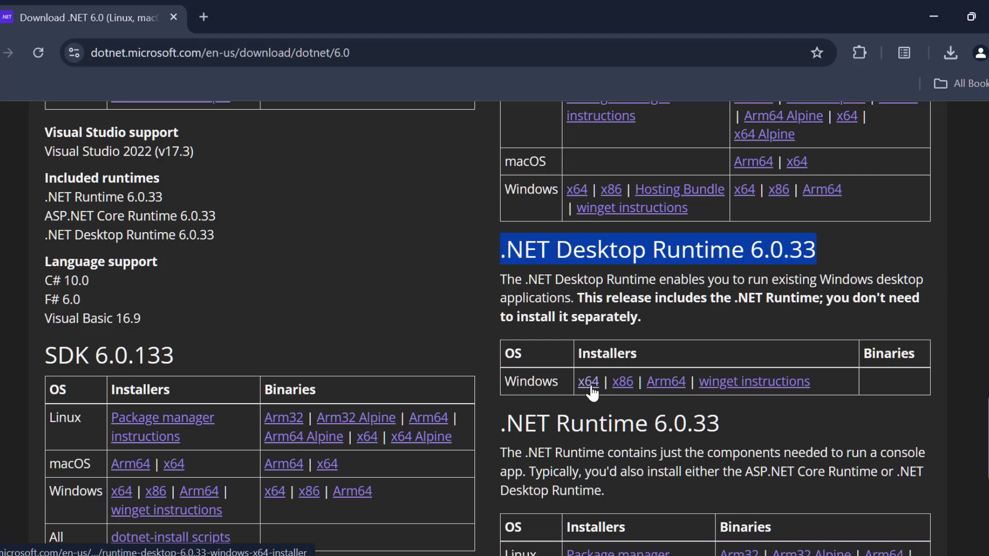
mouse_move(622, 381)
text(s)
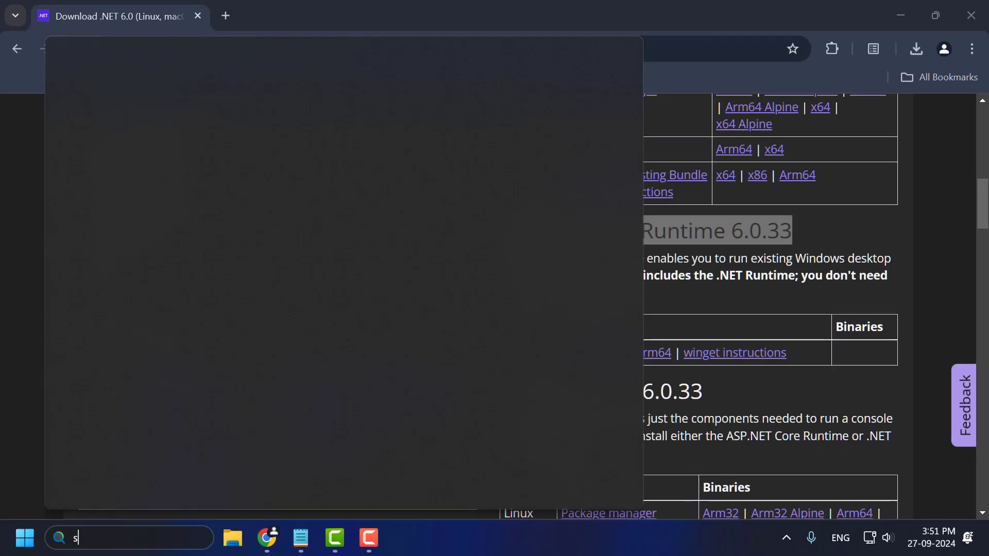
Find 'System Information' via Windows Search, confirm the x64-based system type, then close it.
text(ystem Information)
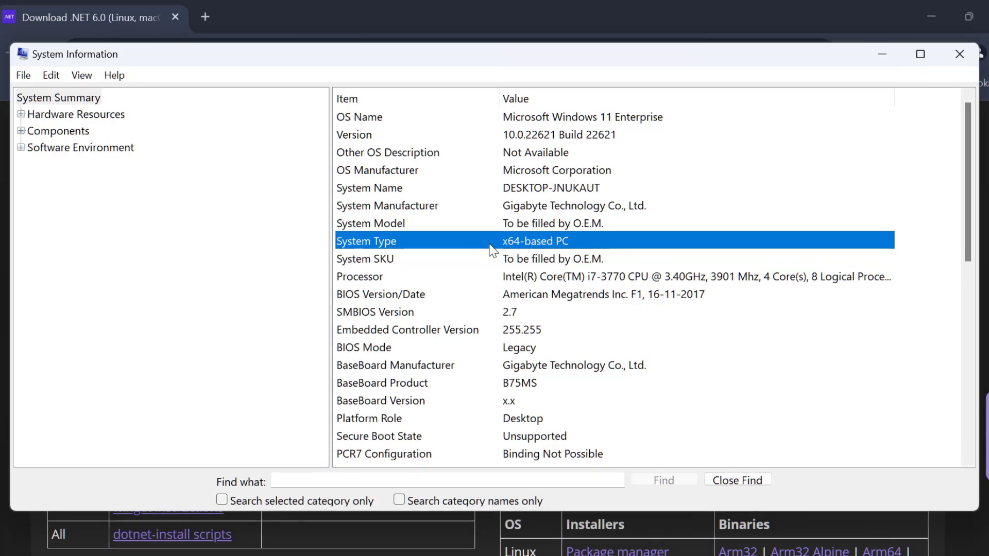
mouse_move(526, 255)
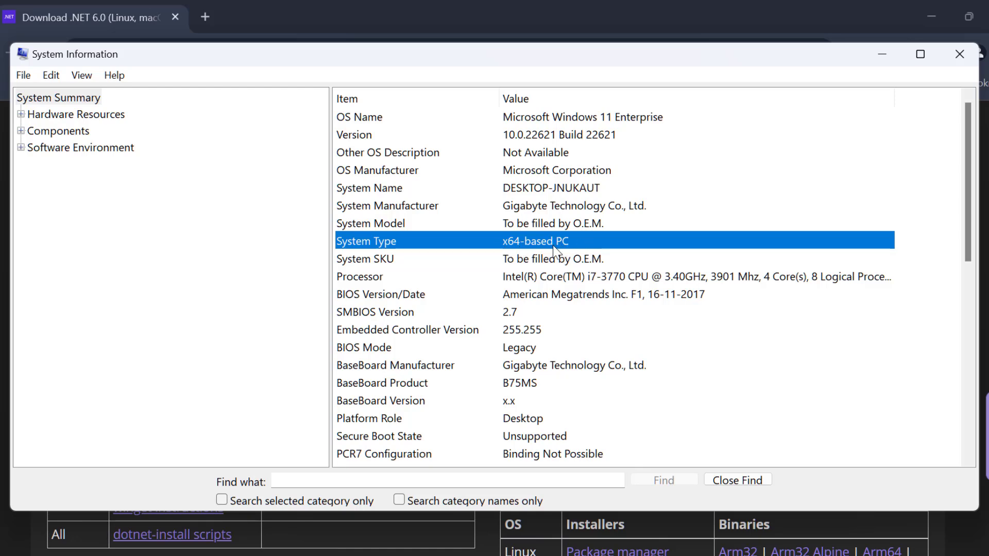
mouse_move(959, 55)
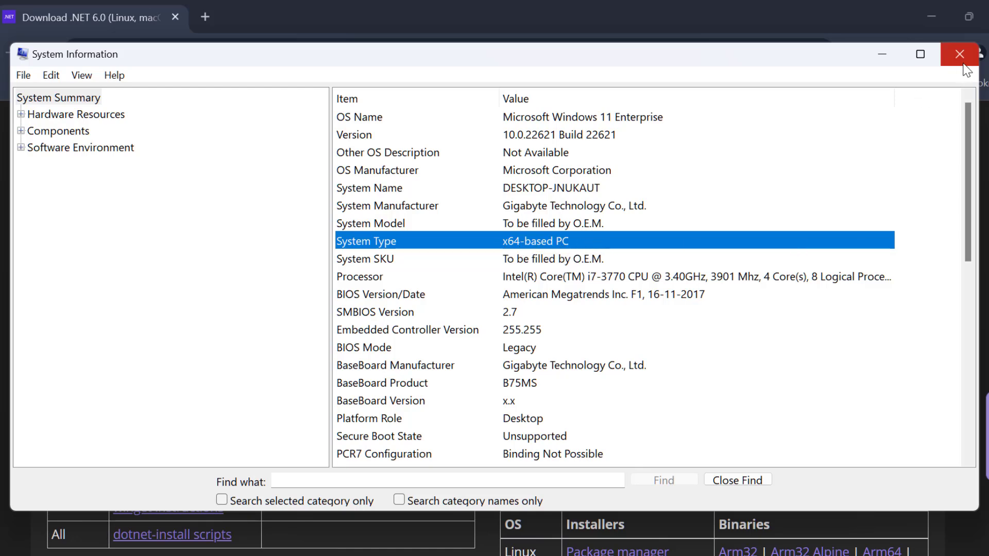
click(959, 55)
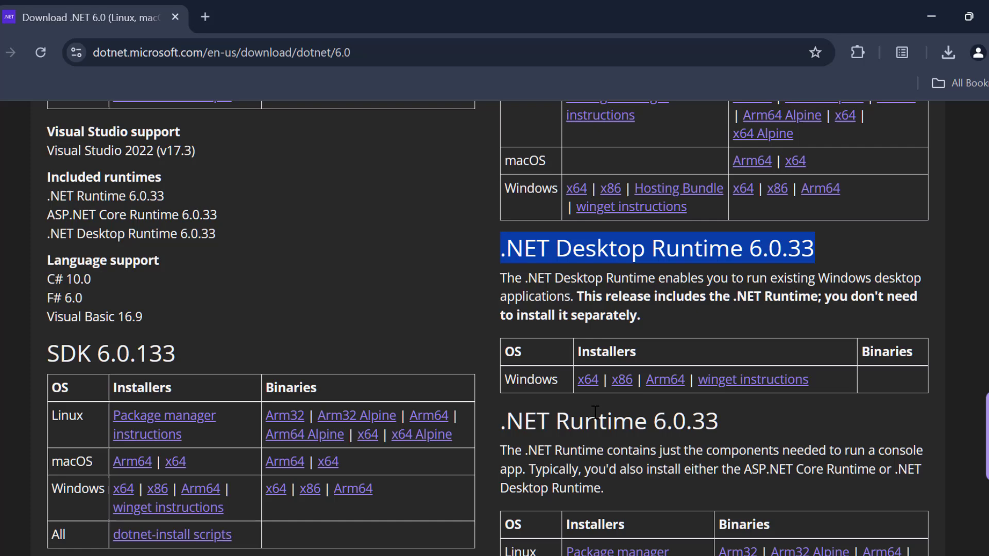
mouse_move(621, 379)
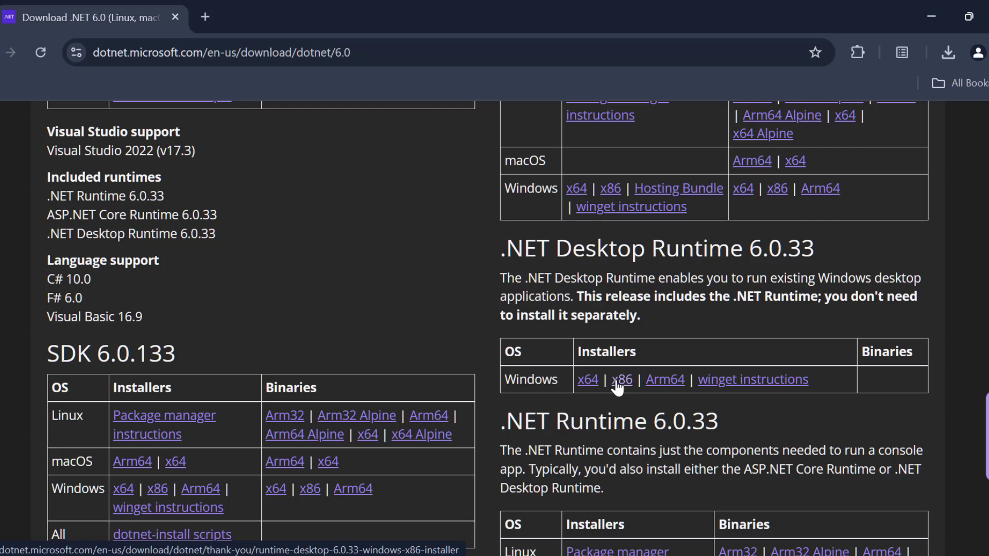
mouse_move(587, 379)
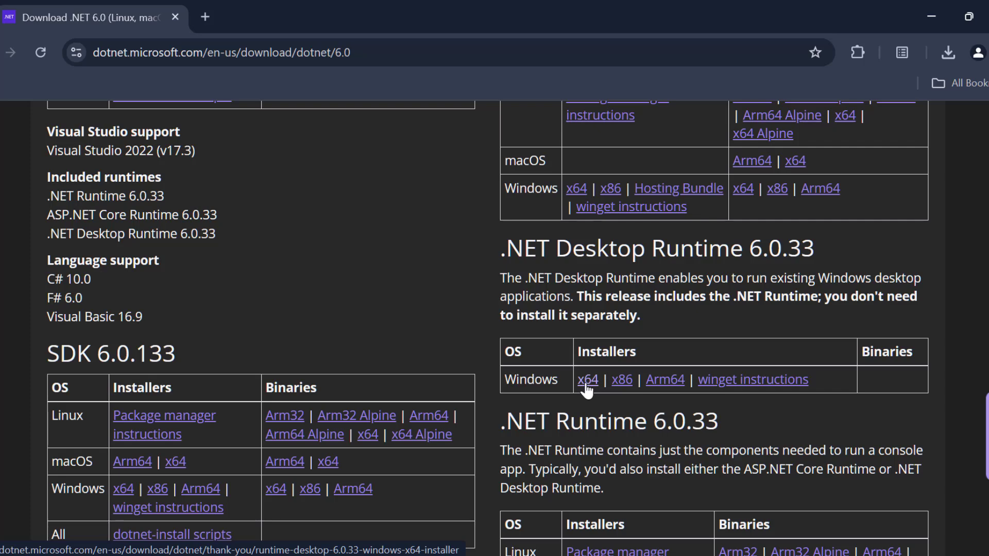
Start the Windows x64 installer download for .NET Desktop Runtime 6.0.33.
click(586, 379)
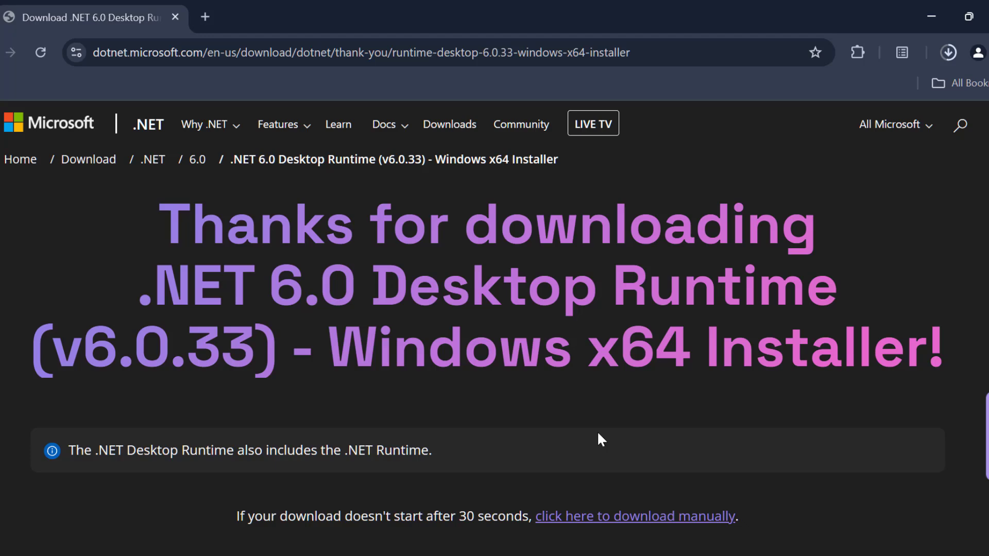
mouse_move(754, 360)
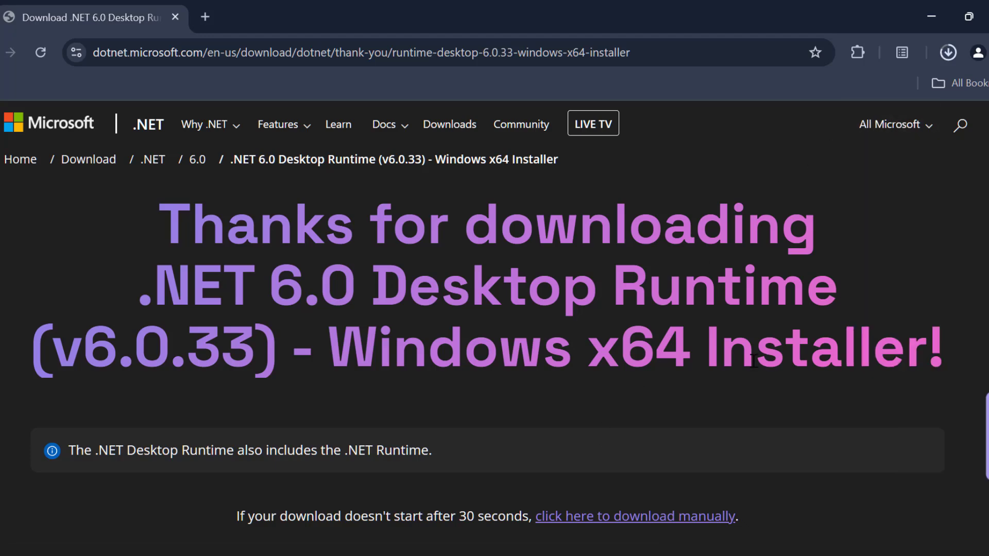
Launch the downloaded windowsdesktop-runtime x64 installer from Chrome's Downloads.
click(947, 53)
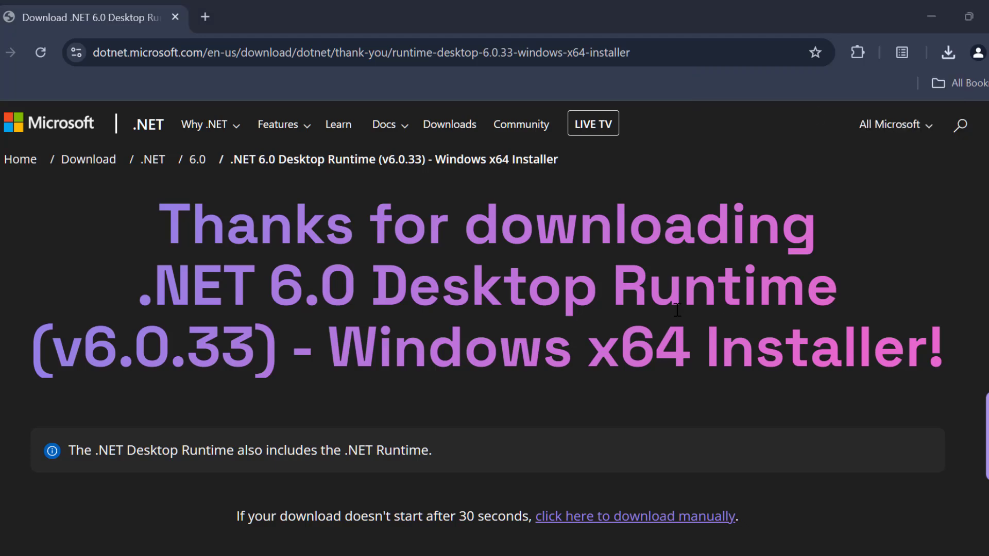
mouse_move(634, 350)
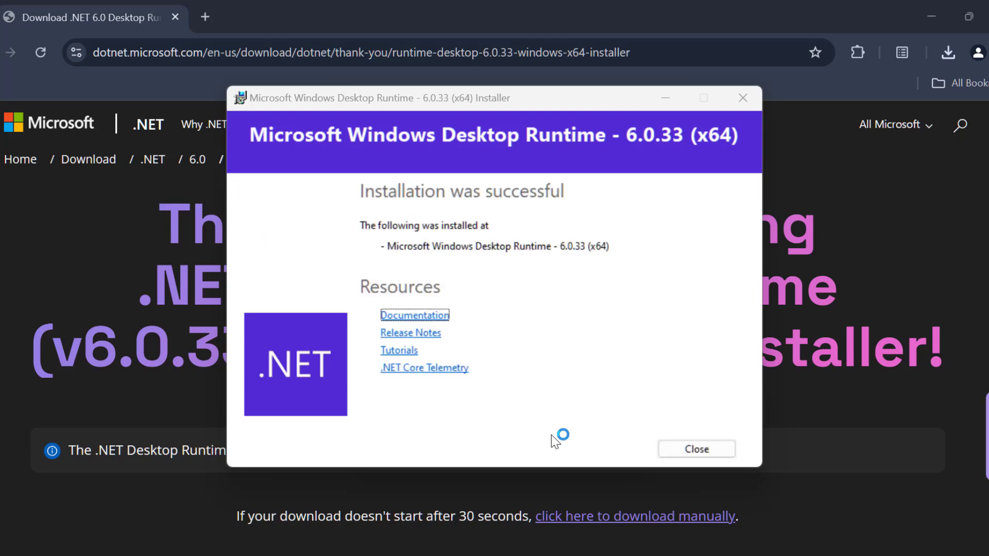
mouse_move(596, 368)
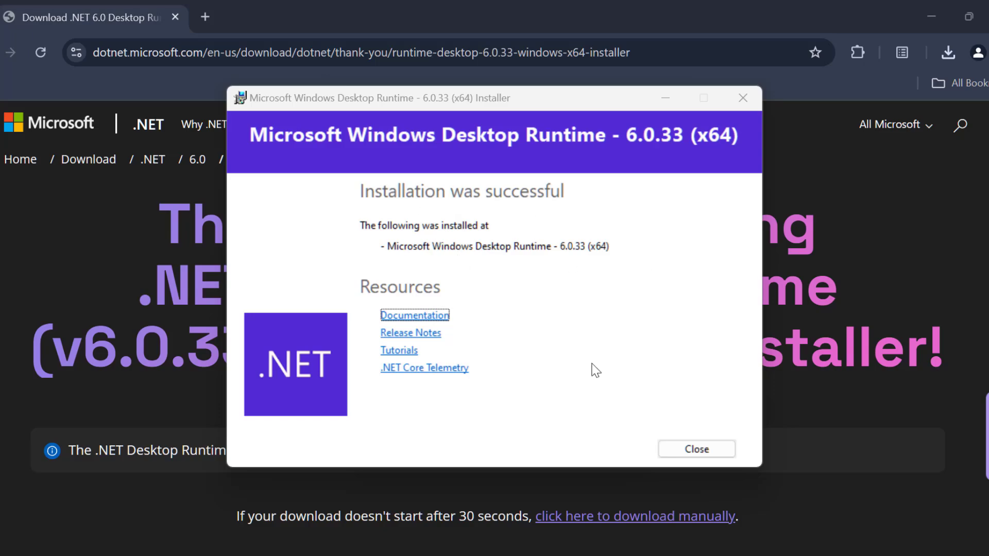
Close the successful Desktop Runtime 6.0.33 (x64) installer summary and the Chrome window.
click(695, 449)
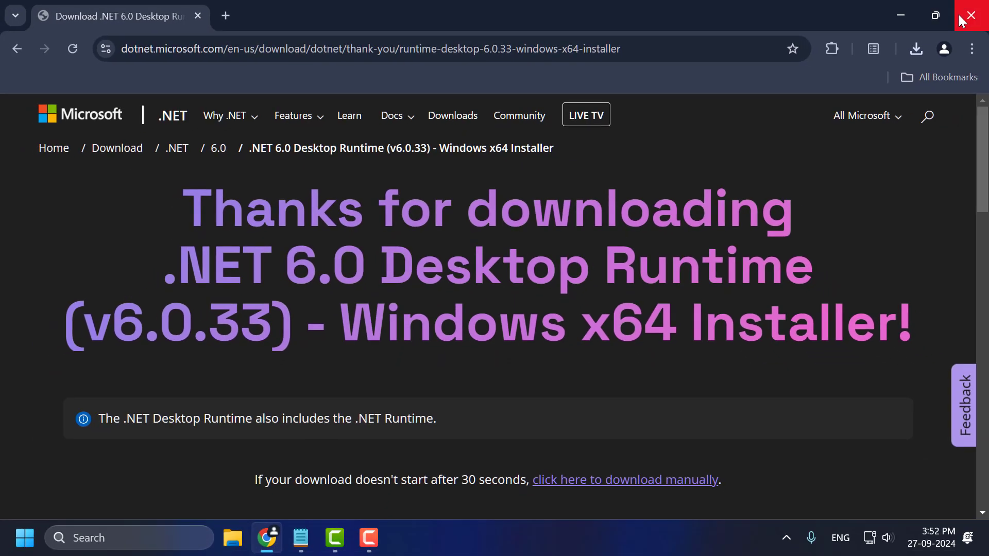
click(973, 15)
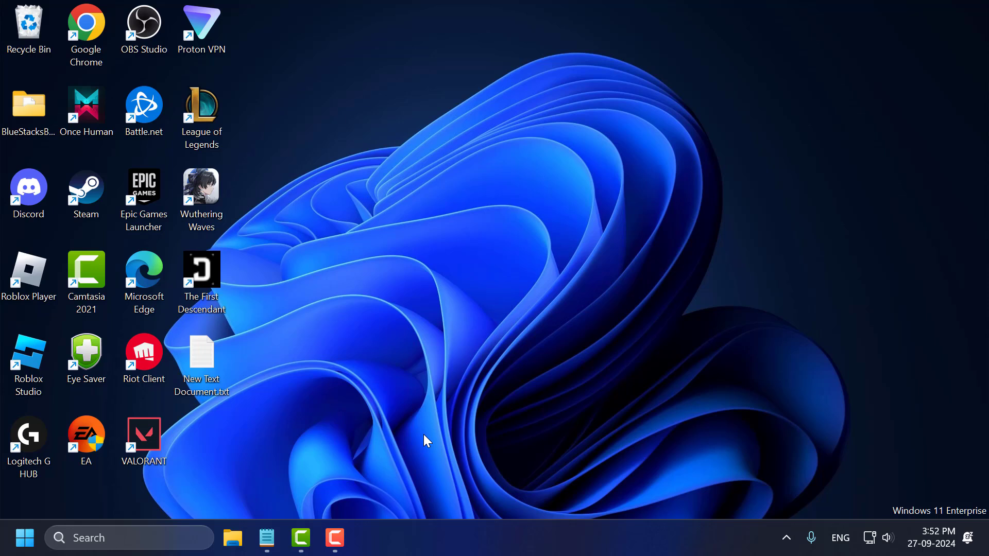